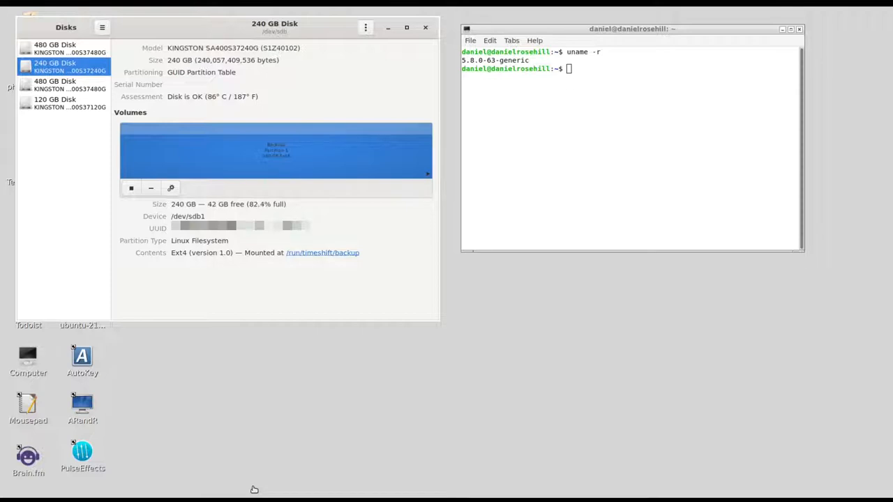
pyautogui.moveTo(131, 368)
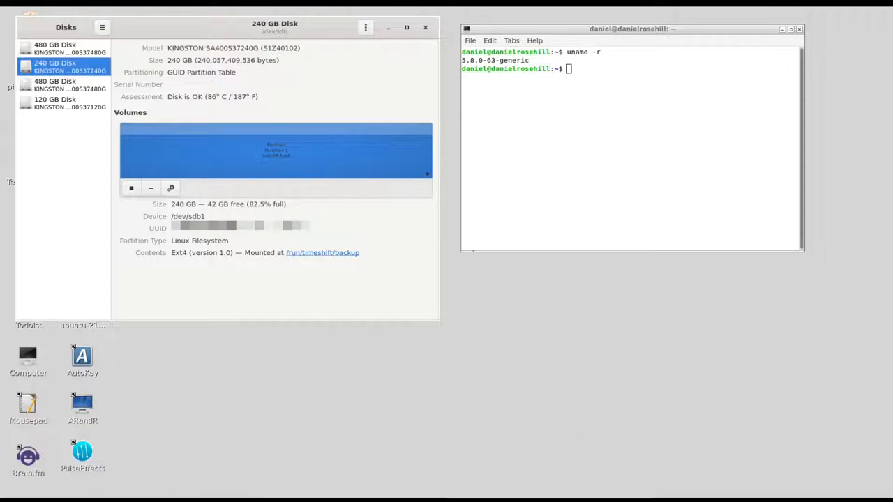
pyautogui.moveTo(466, 485)
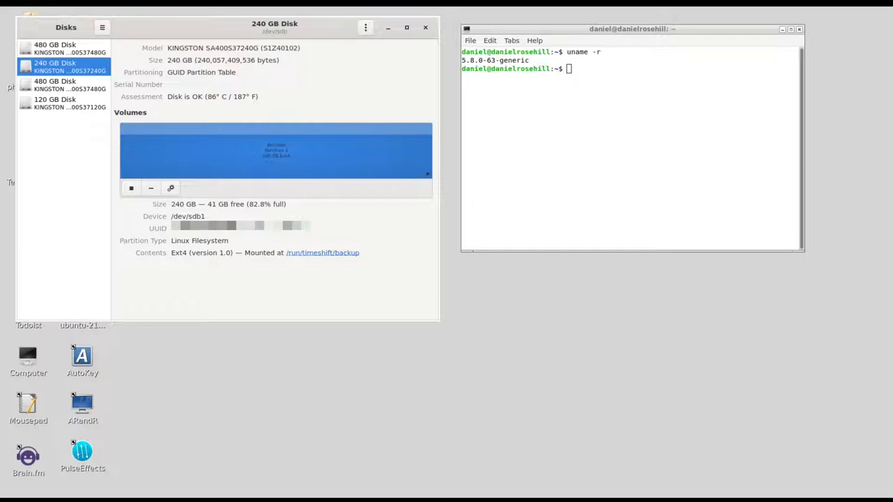
pyautogui.moveTo(445, 249)
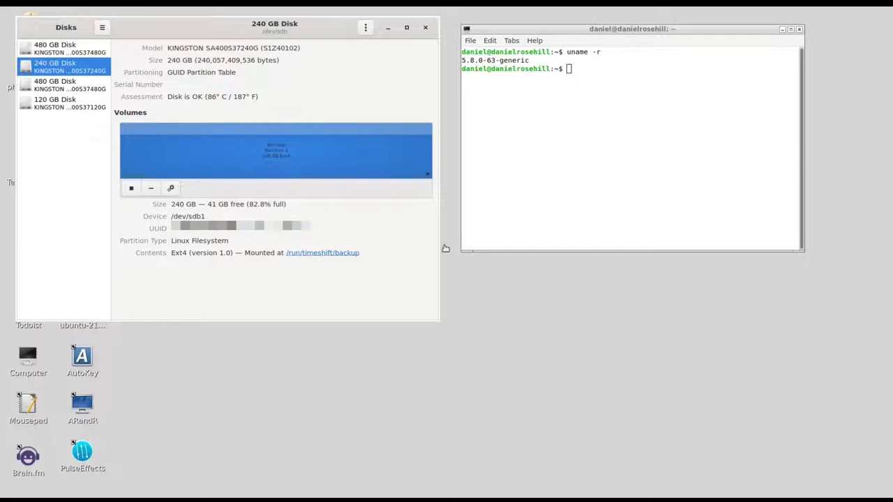
pyautogui.moveTo(374, 237)
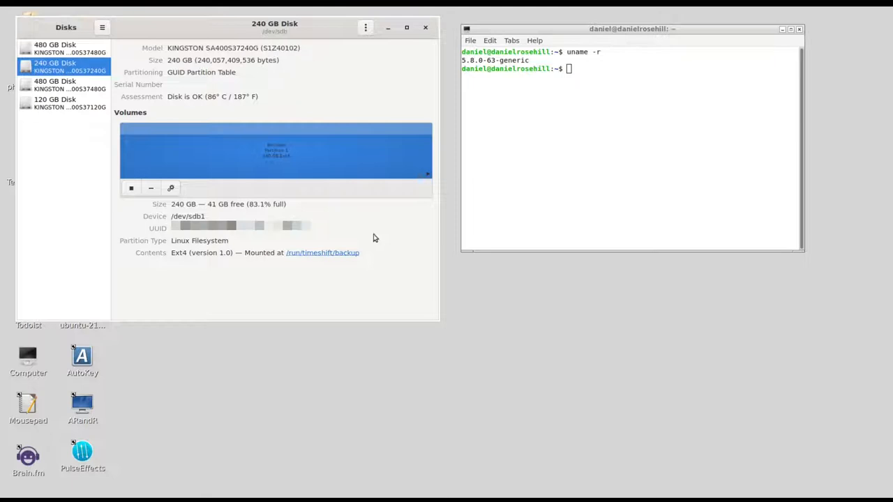
pyautogui.moveTo(368, 215)
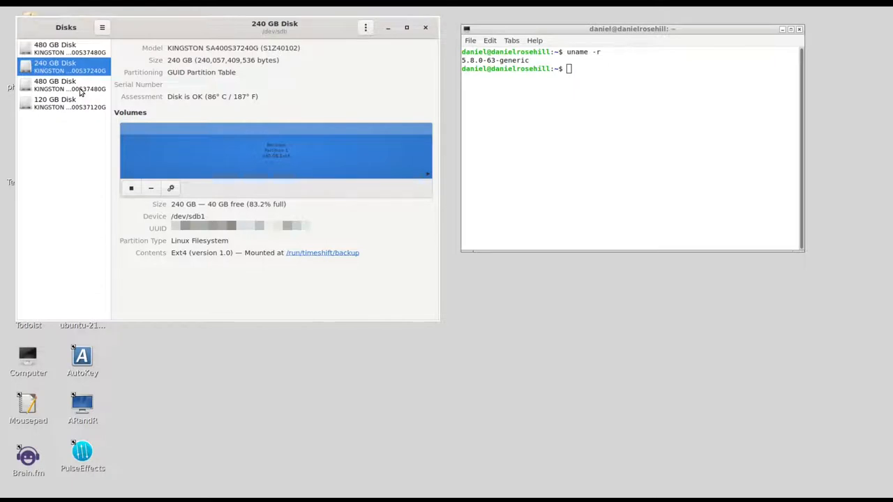
# Select the 480 GB disk with its NTFS partition and look over the disk action menus without choosing any.
pyautogui.click(63, 85)
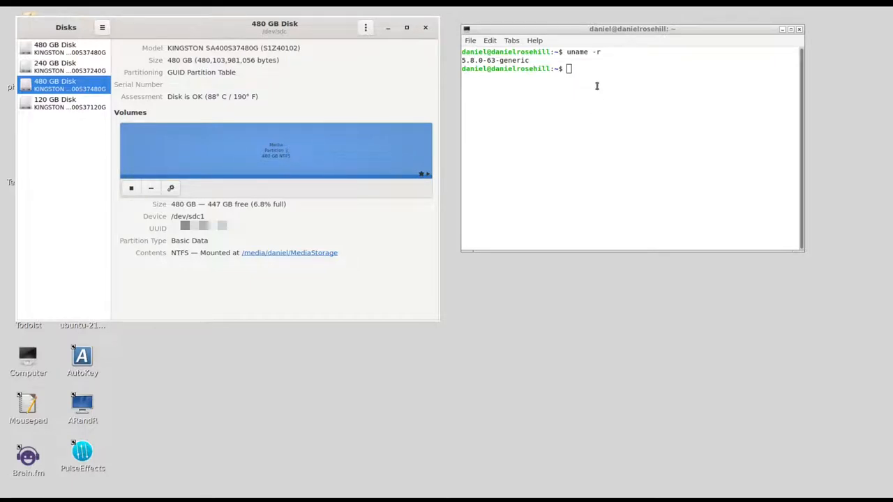
pyautogui.moveTo(577, 95)
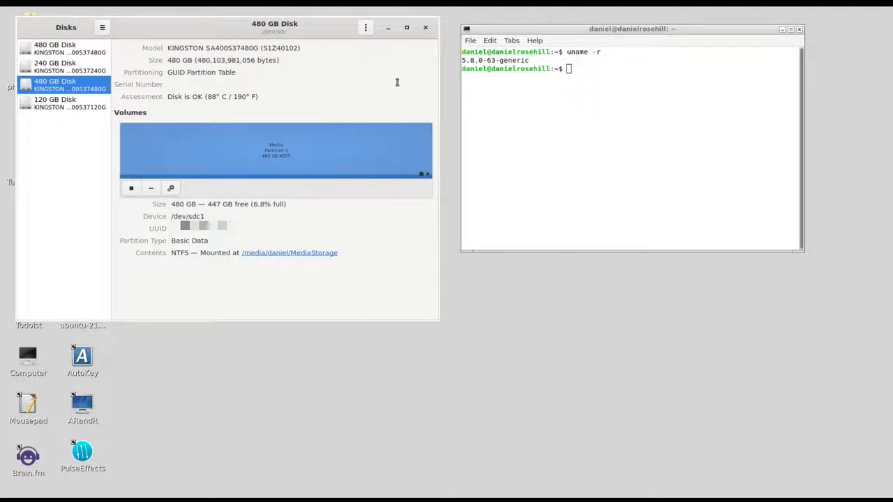
pyautogui.click(365, 28)
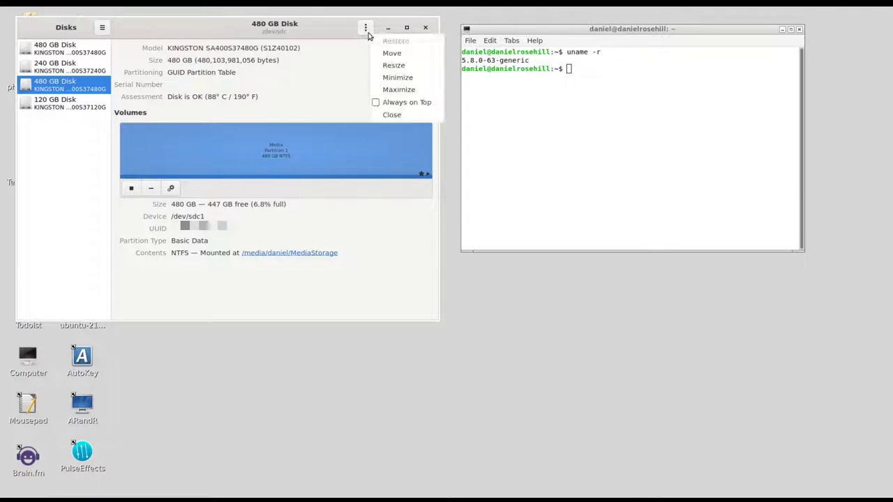
pyautogui.click(366, 28)
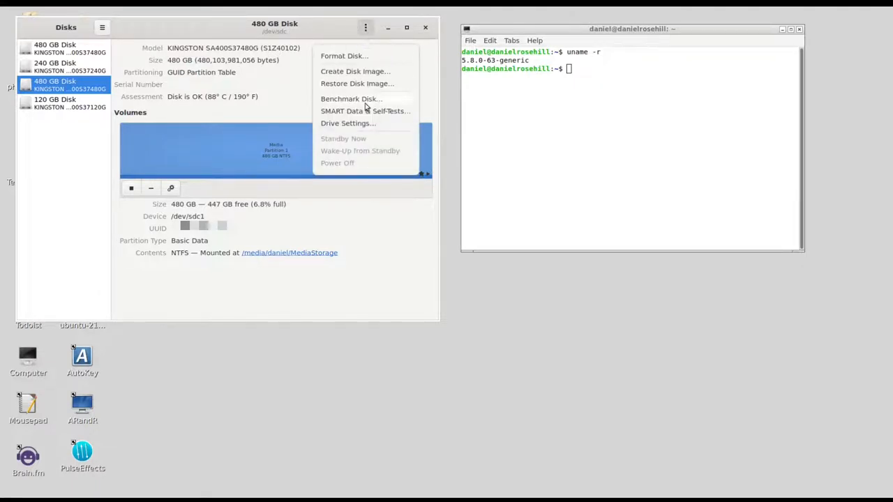
pyautogui.click(206, 192)
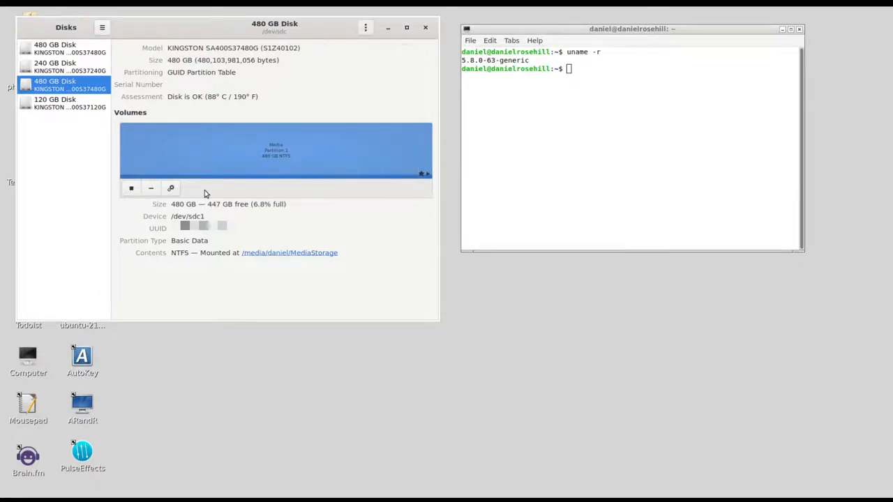
pyautogui.moveTo(170, 188)
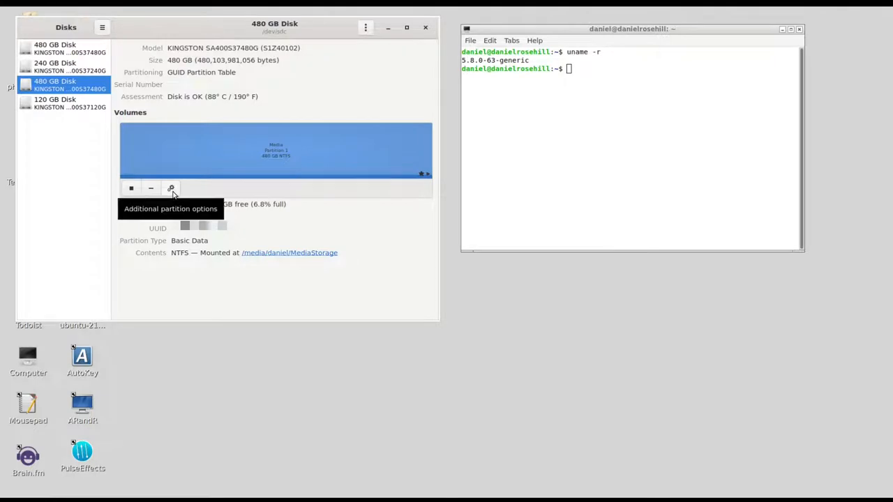
# Run an authenticated read benchmark on the NTFS partition, averaging 552.9 MB/s, then start a blank note.
pyautogui.click(171, 188)
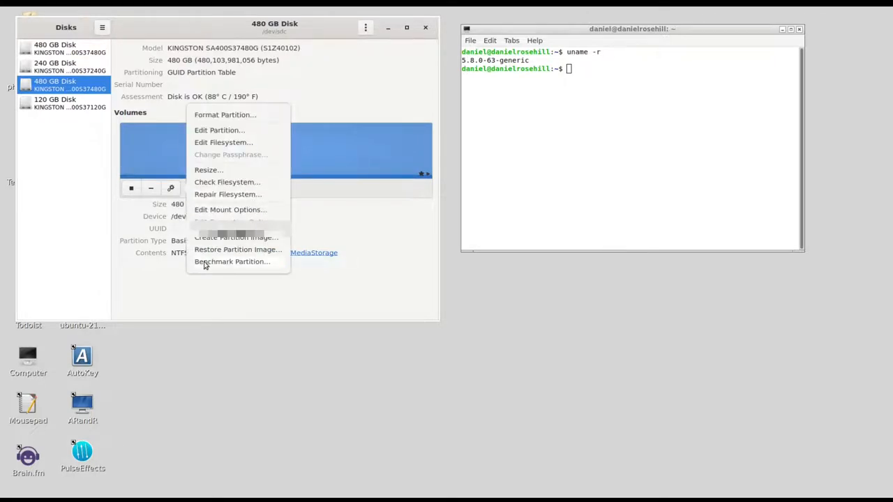
pyautogui.click(231, 262)
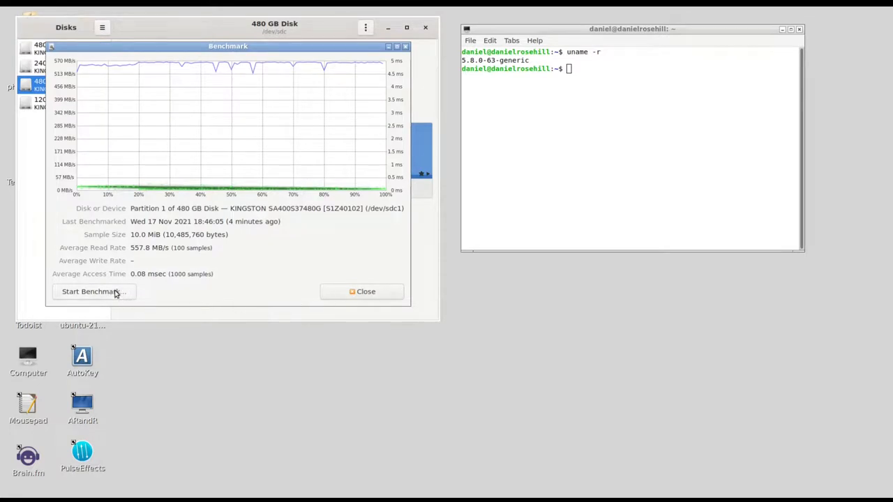
pyautogui.click(92, 292)
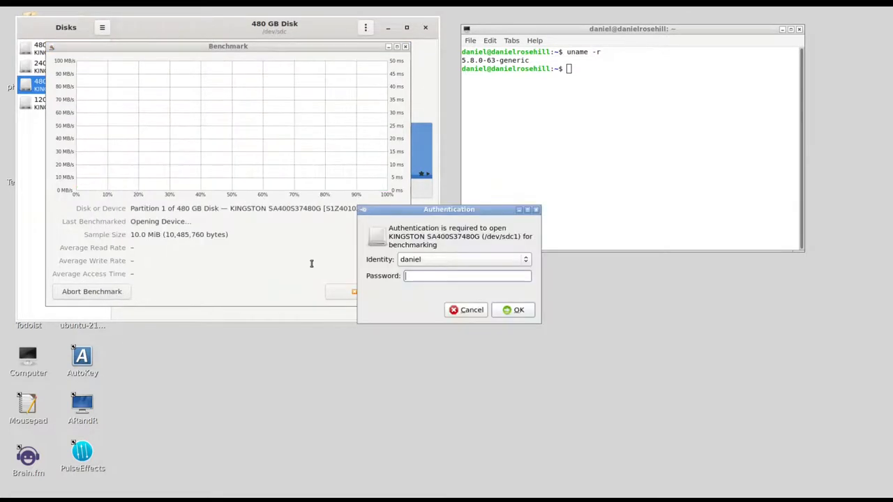
pyautogui.click(513, 310)
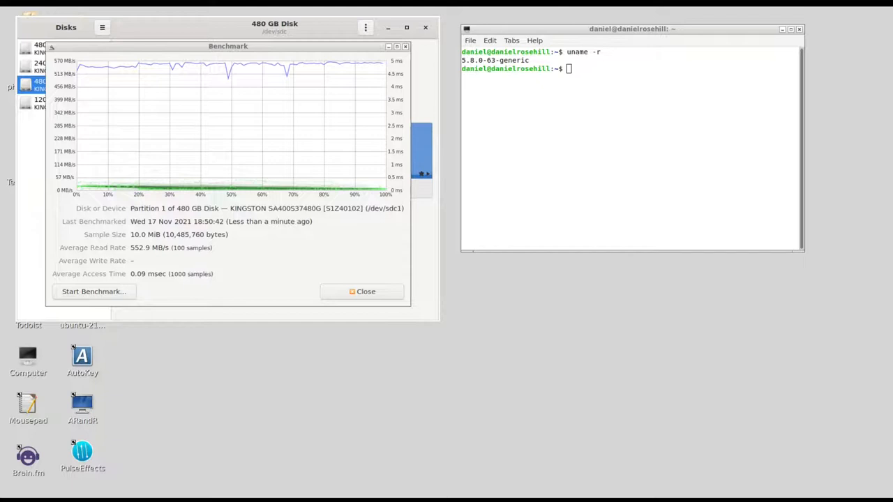
pyautogui.click(28, 405)
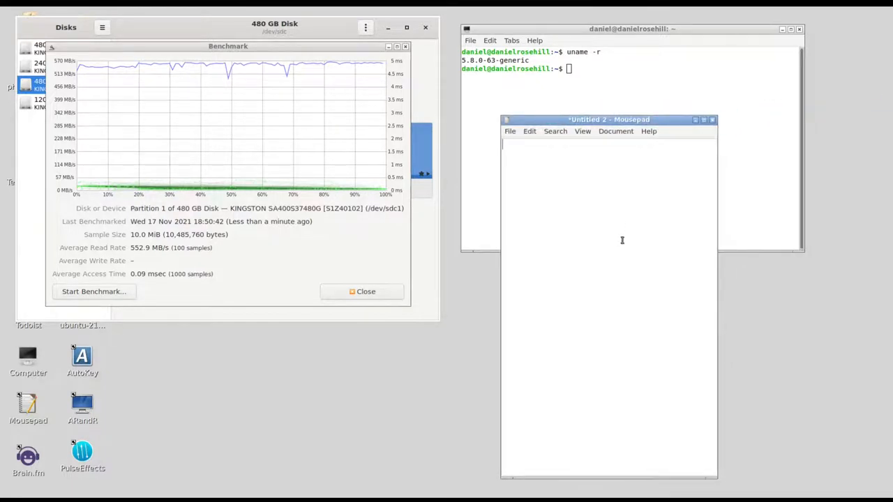
# Record "ntfs - 552 MB/s" in the note and close the NTFS benchmark results.
pyautogui.write('ntfs')
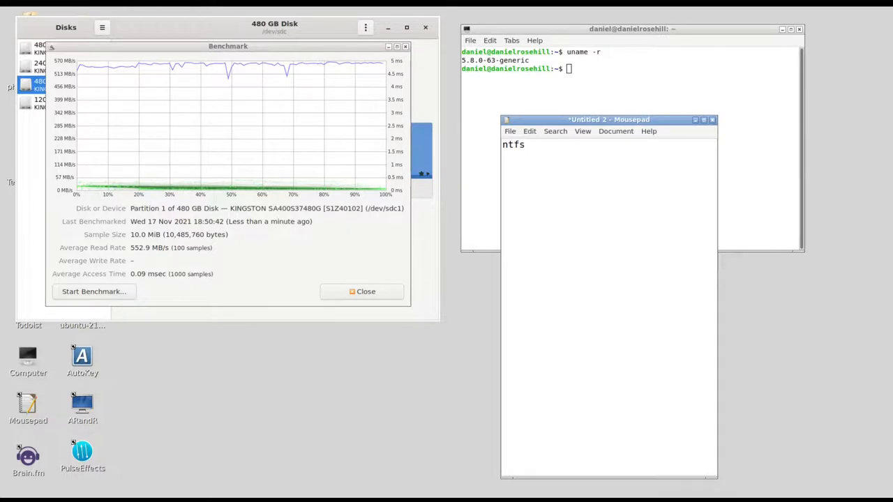
pyautogui.write('" "')
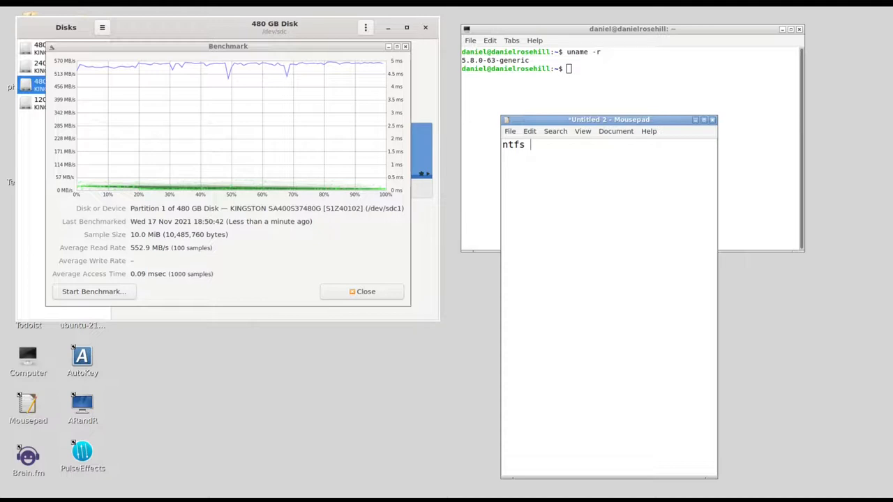
pyautogui.write('- 552')
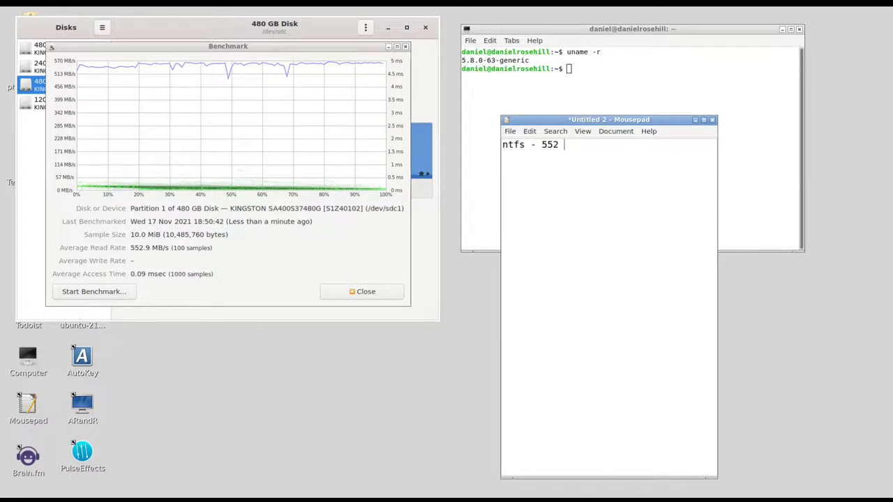
pyautogui.write('<B')
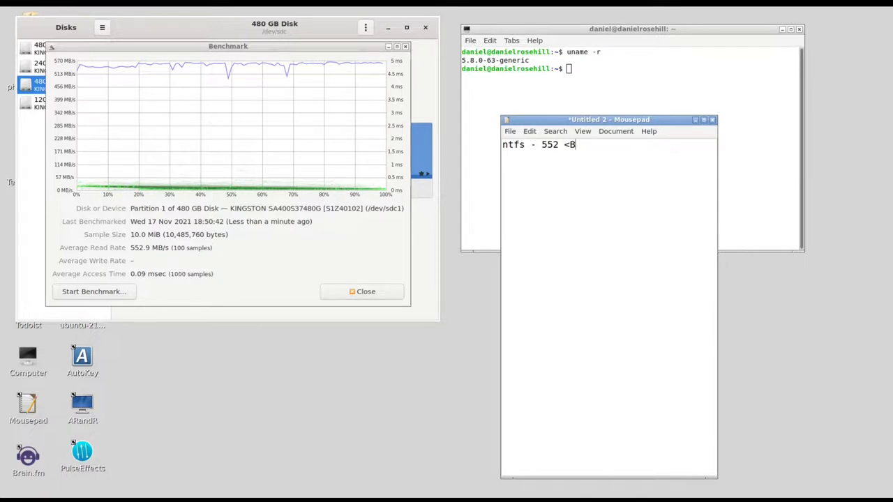
pyautogui.write('MB')
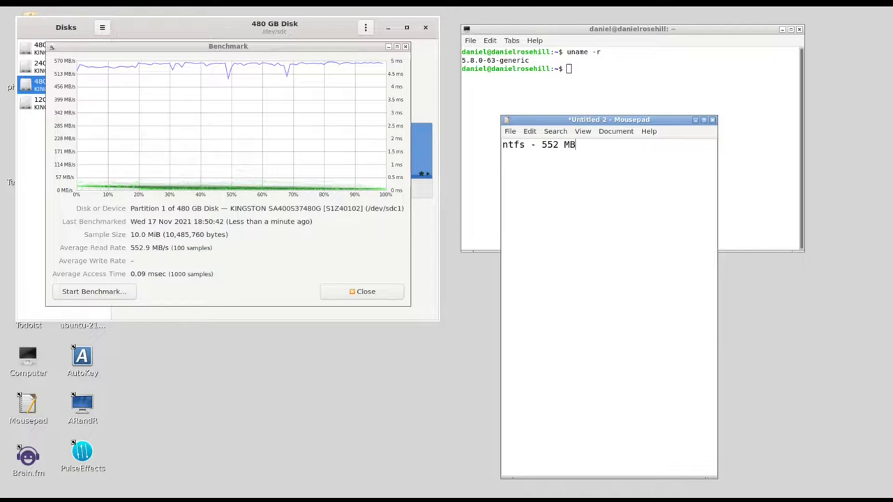
pyautogui.write('/s')
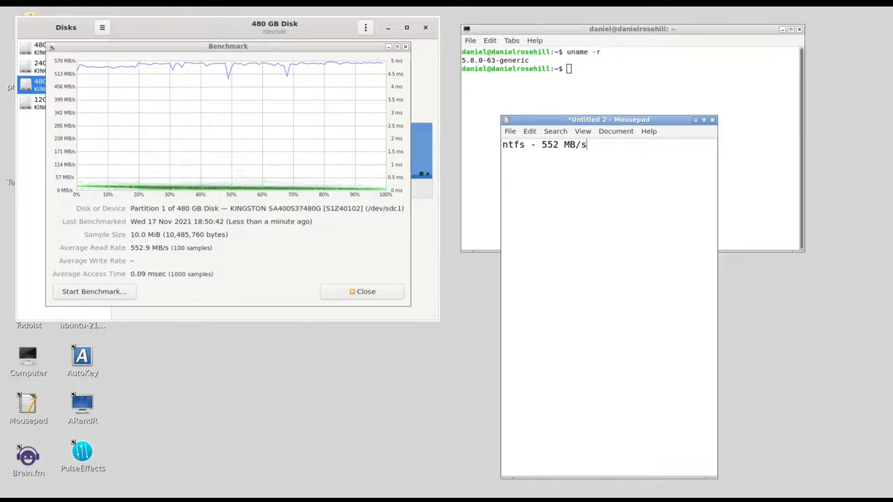
pyautogui.click(361, 292)
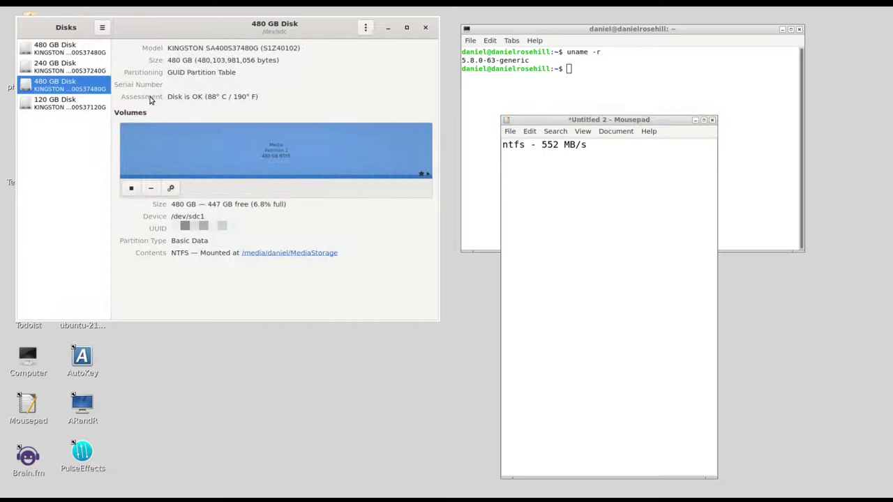
# Start a read benchmark on the 240 GB disk's ext4 partition, running at about 237 MB/s.
pyautogui.click(62, 67)
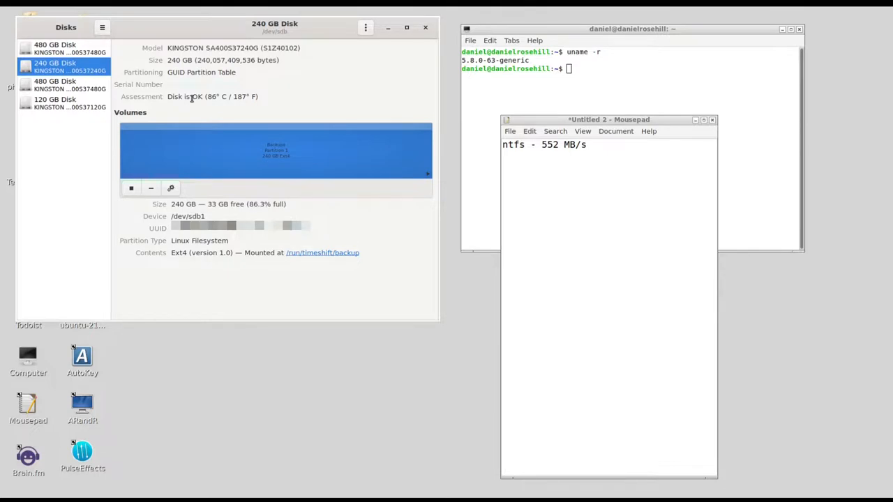
pyautogui.moveTo(171, 189)
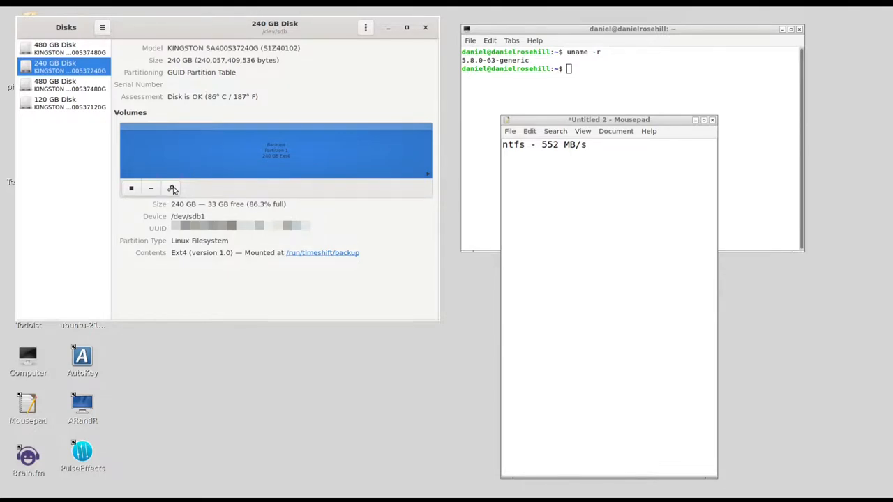
pyautogui.click(171, 188)
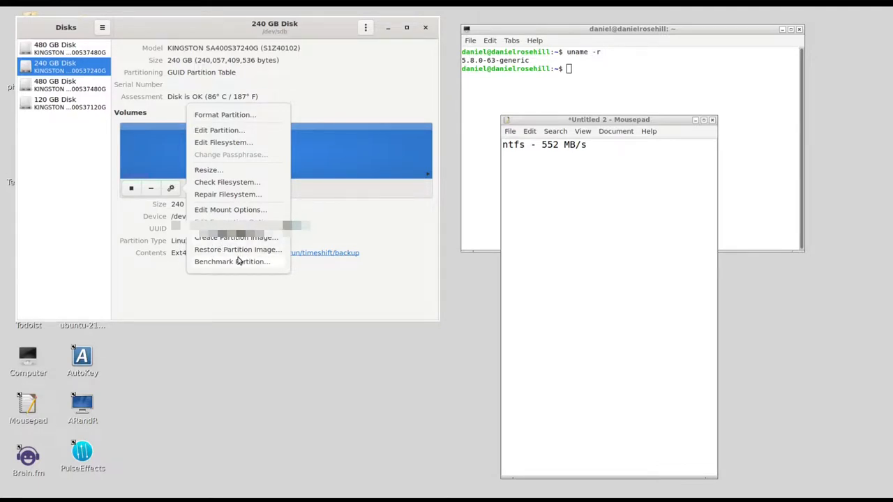
pyautogui.click(231, 262)
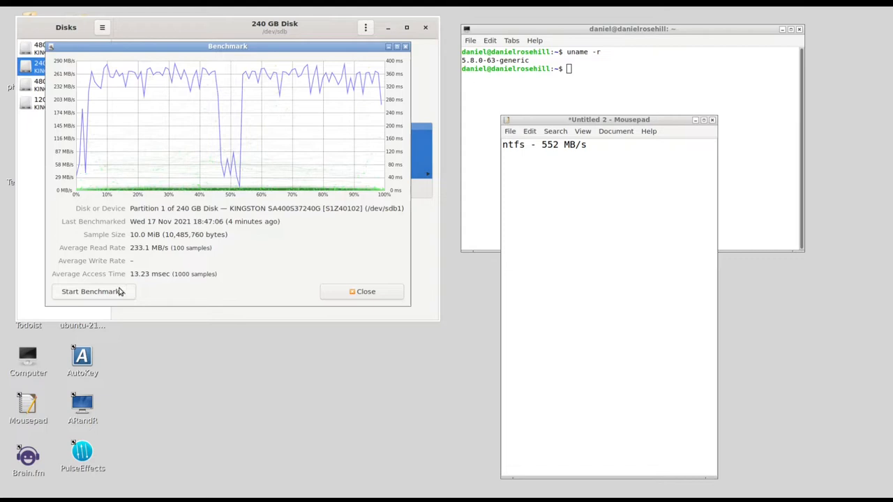
pyautogui.click(90, 292)
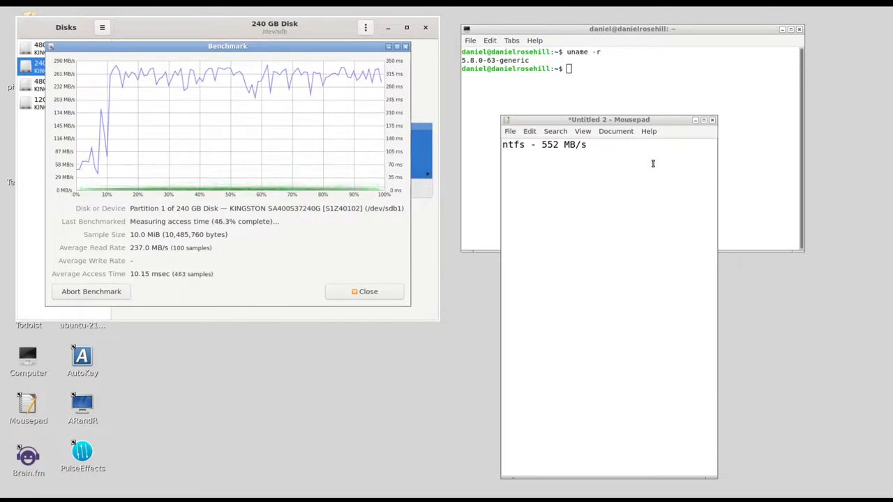
# Add a second note line "ext4 - 237 MB/s" below the NTFS result.
pyautogui.write('ext4 -')
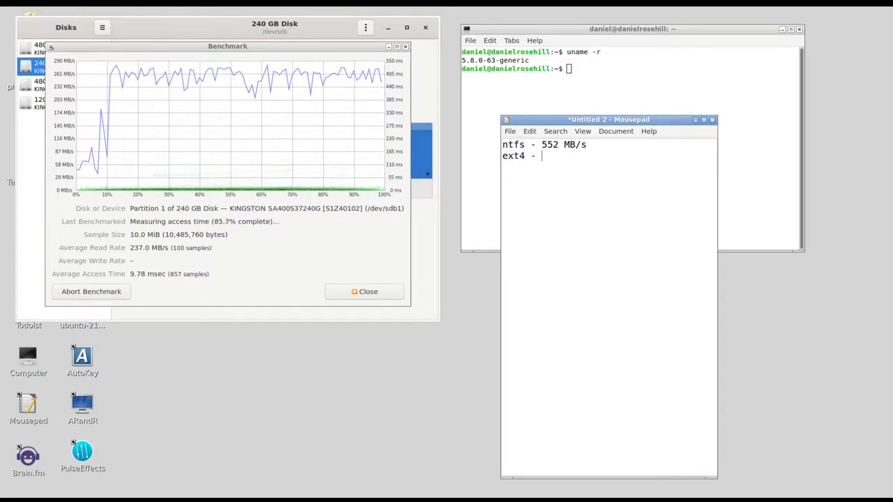
pyautogui.write('237 MB')
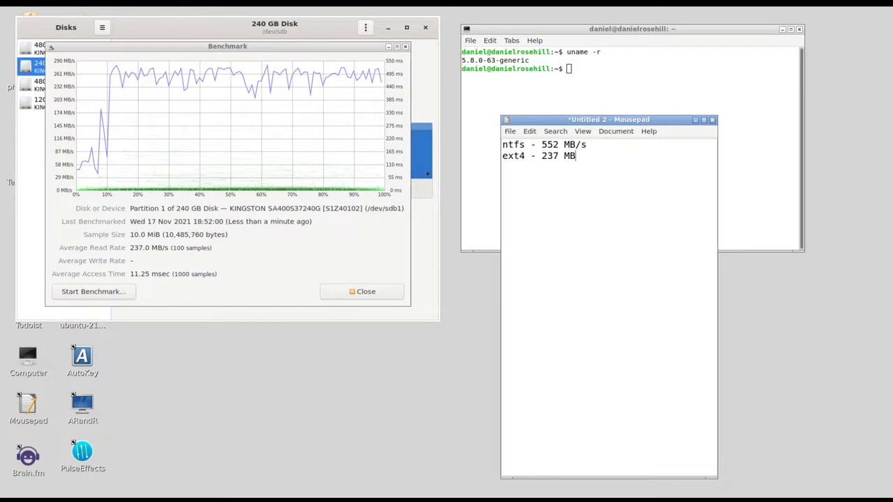
pyautogui.write('/s')
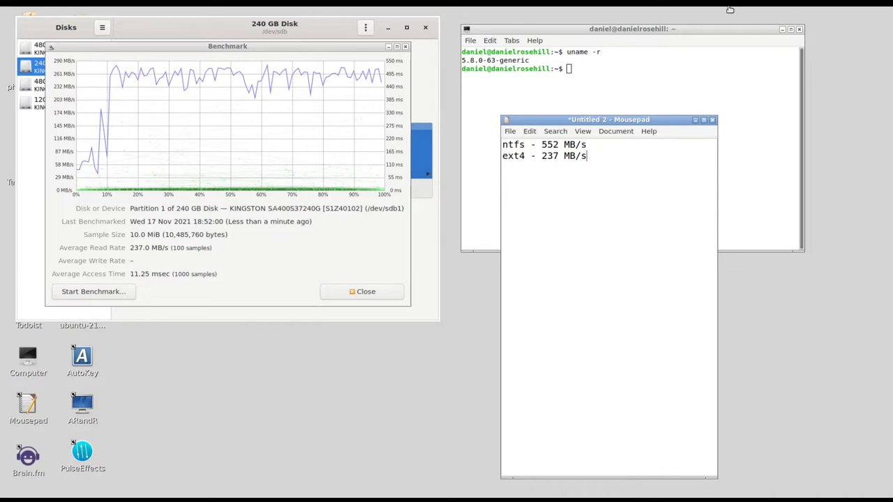
pyautogui.moveTo(687, 242)
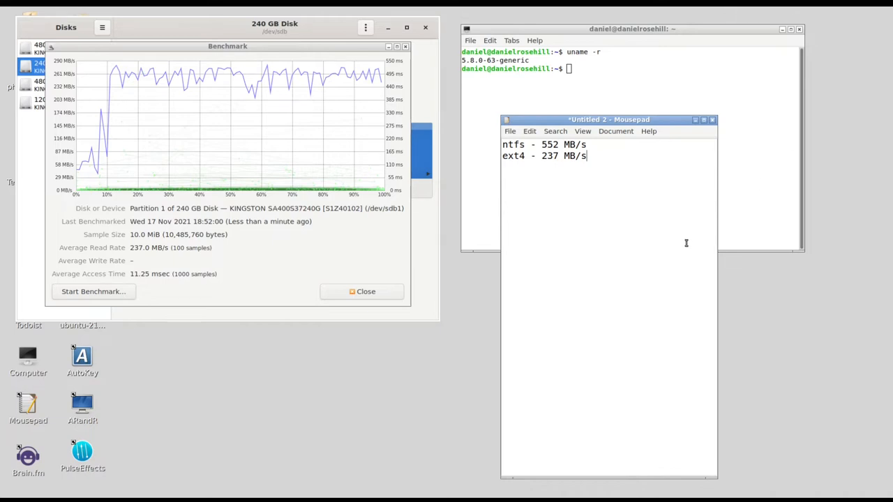